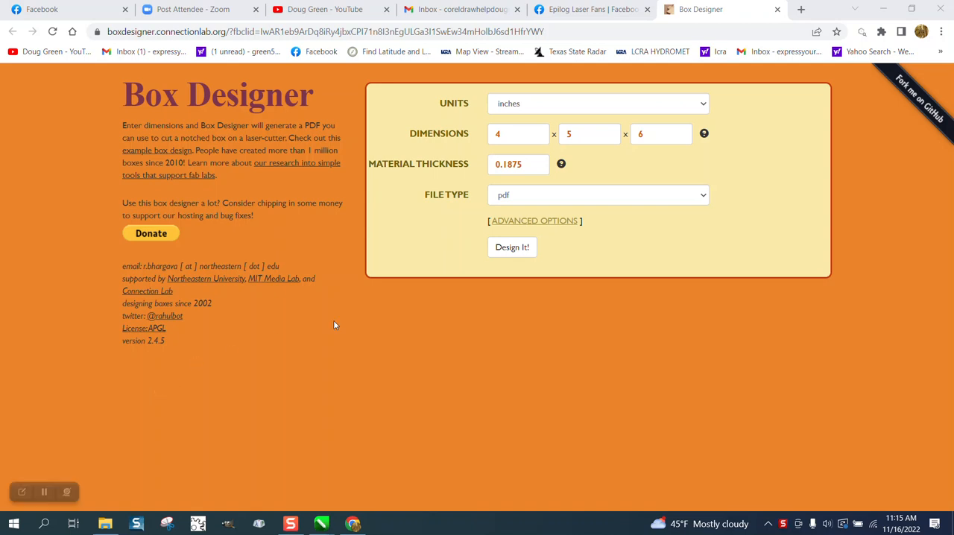
{"action": "mouse_move", "coordinate": [617, 136]}
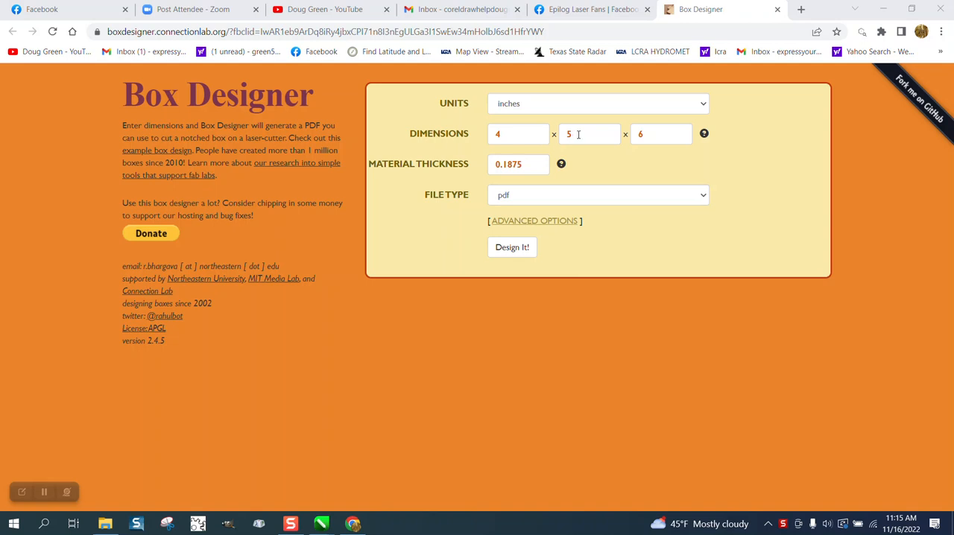
{"action": "mouse_move", "coordinate": [316, 101]}
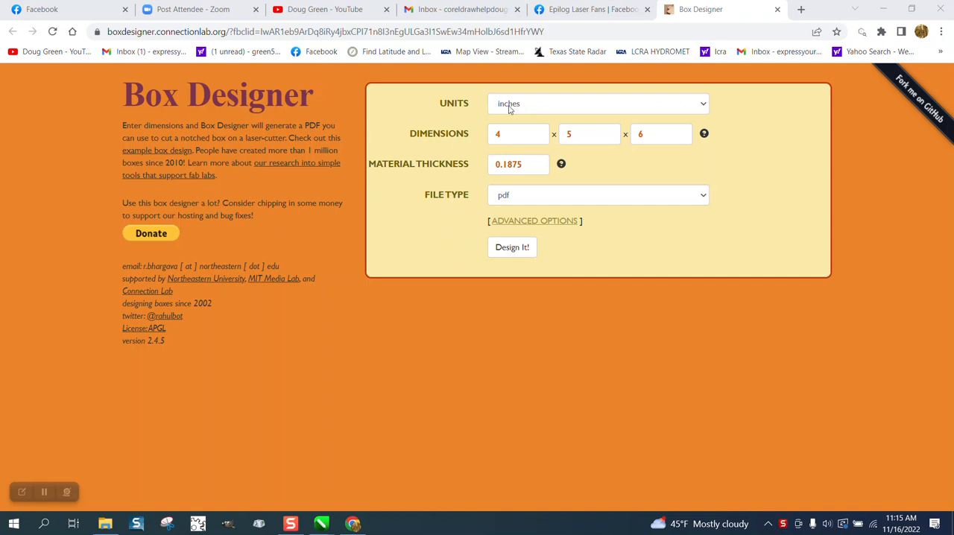
{"action": "mouse_move", "coordinate": [483, 147]}
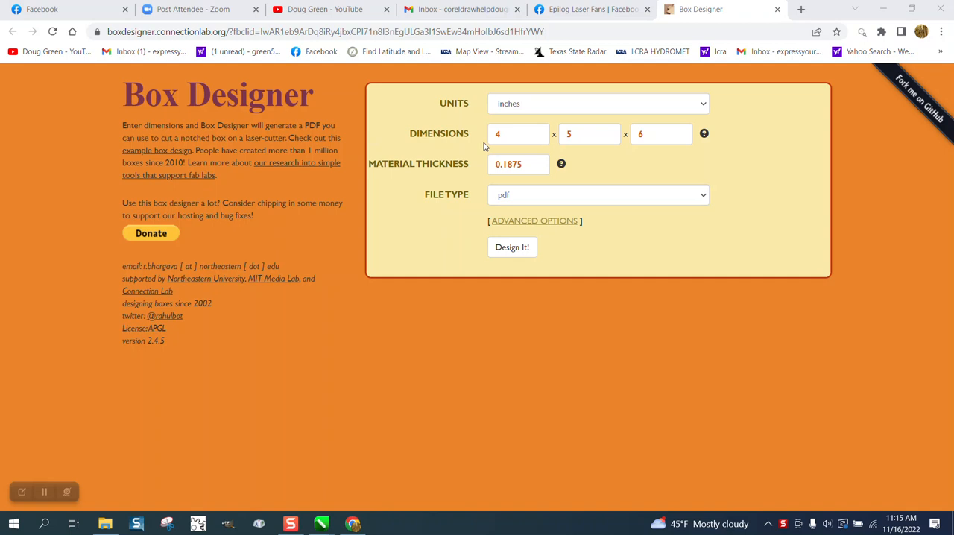
Change the second dimension to 4 inches and keep pdf as the output file type
{"action": "left_click", "coordinate": [589, 134]}
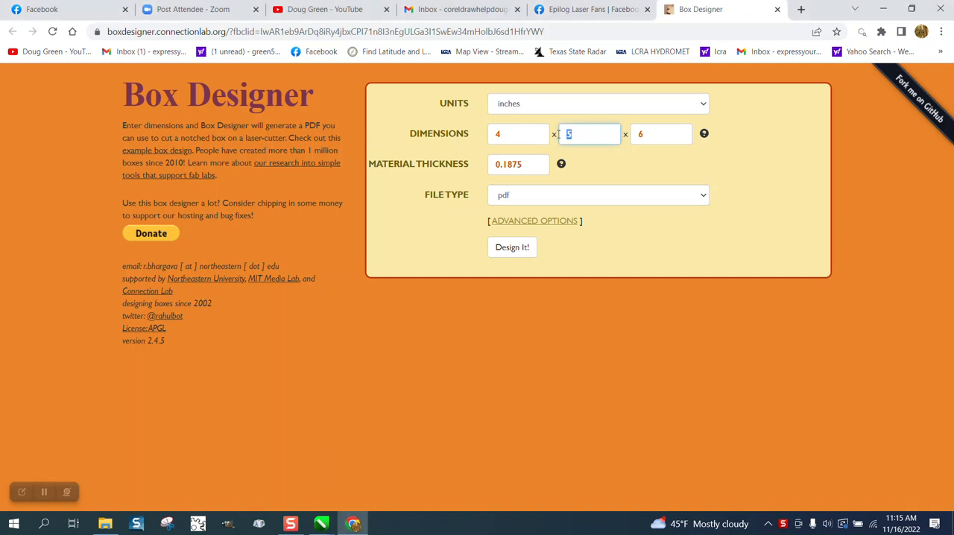
{"action": "type", "text": "4"}
{"action": "left_click", "coordinate": [519, 164]}
{"action": "type", "text": ".125"}
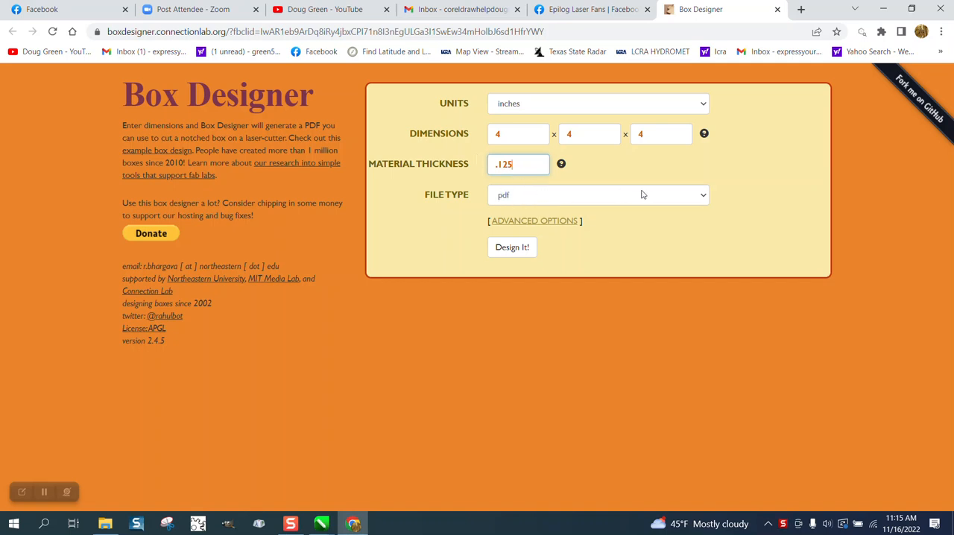
{"action": "left_click", "coordinate": [598, 194]}
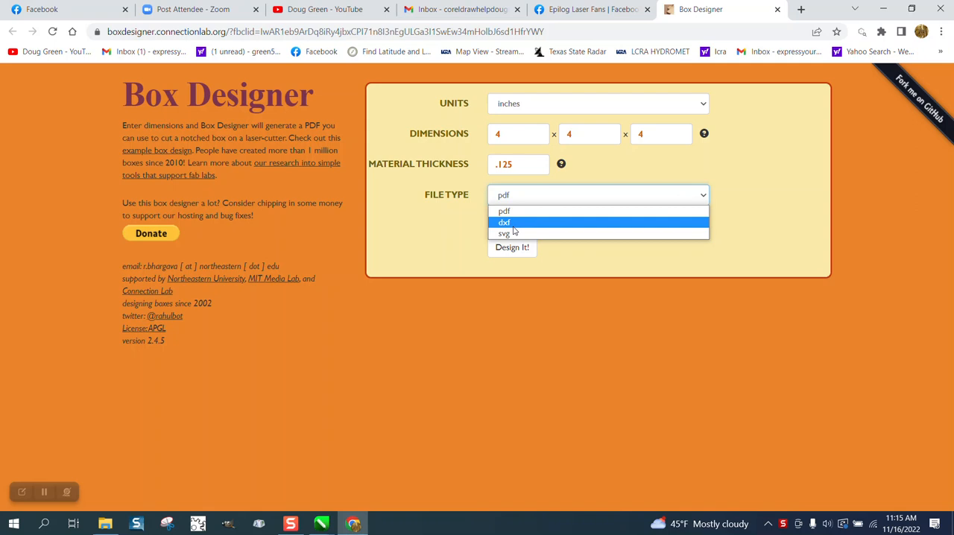
{"action": "left_click", "coordinate": [504, 211]}
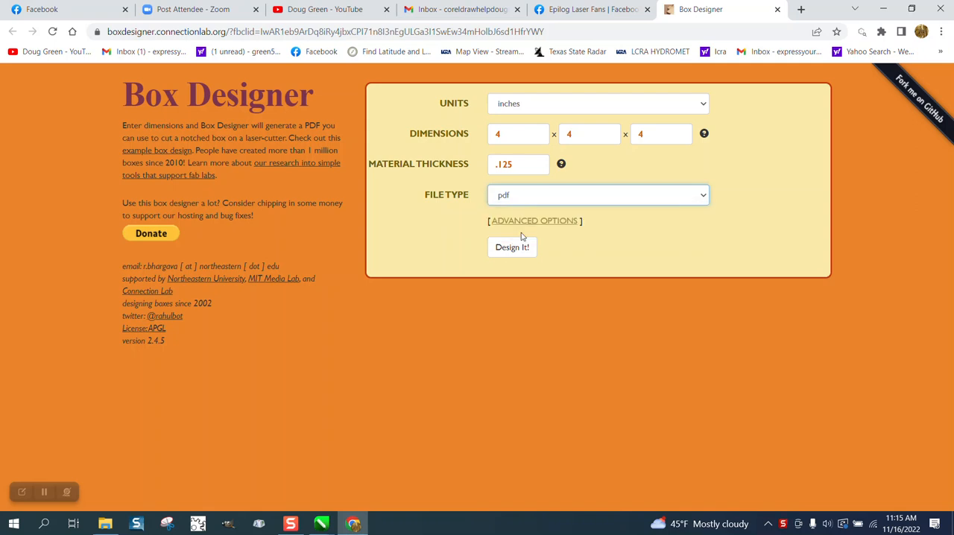
In Advanced Options, choose a notch length of .25, leaving cut width at 0
{"action": "left_click", "coordinate": [534, 220]}
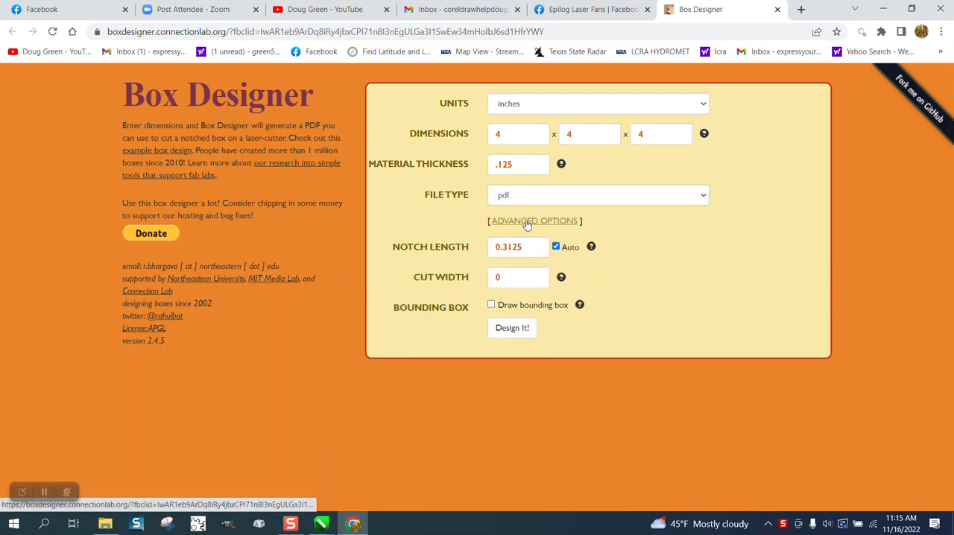
{"action": "left_click", "coordinate": [534, 221]}
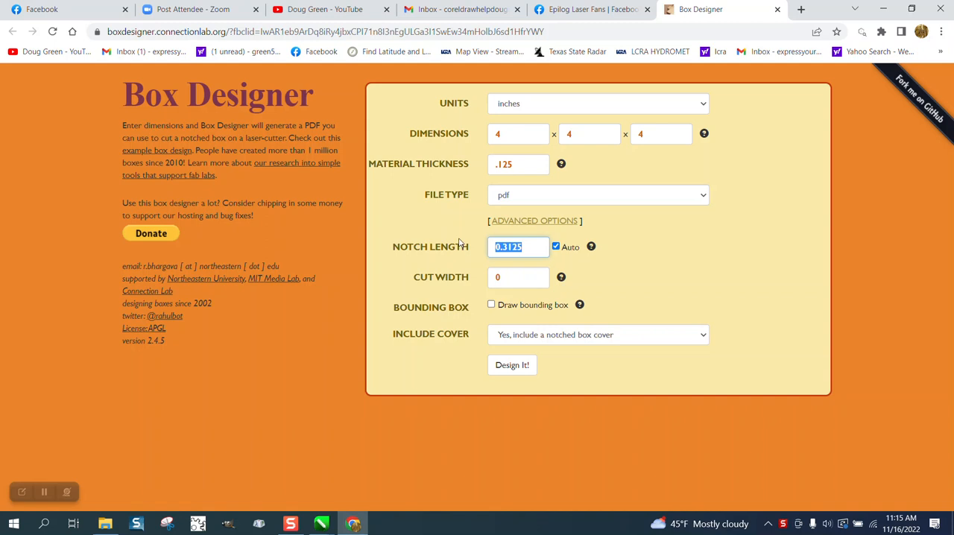
{"action": "left_click", "coordinate": [519, 248]}
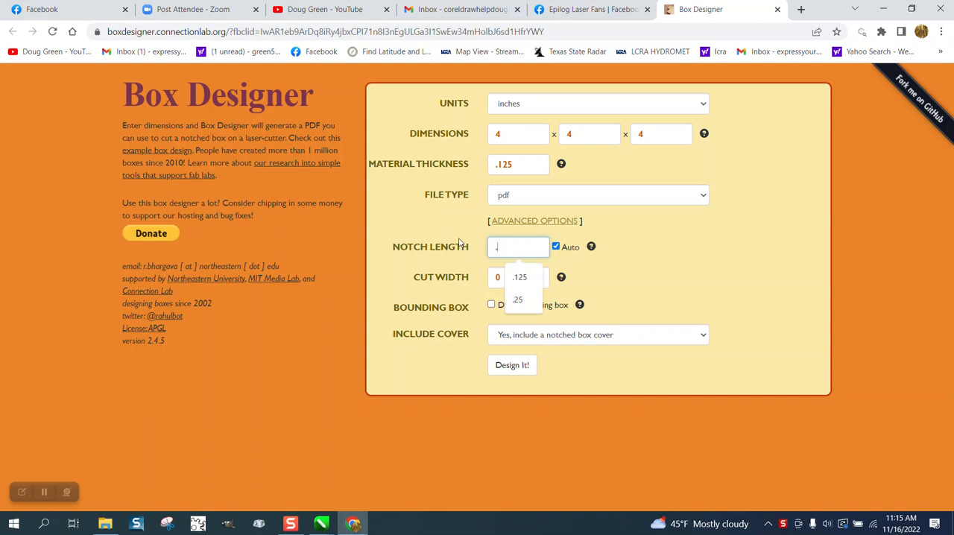
{"action": "left_click", "coordinate": [517, 298]}
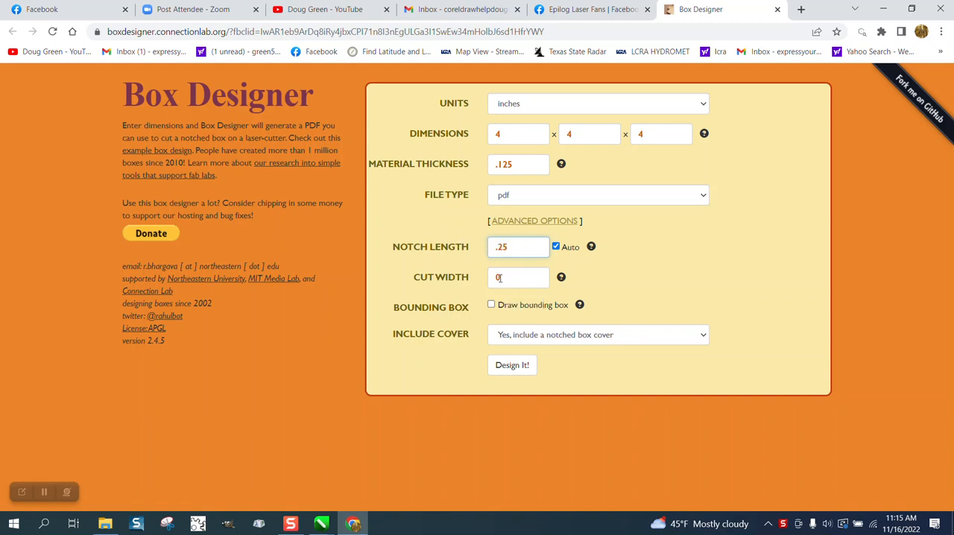
Generate the box design PDF with Design it!
{"action": "left_click", "coordinate": [511, 366]}
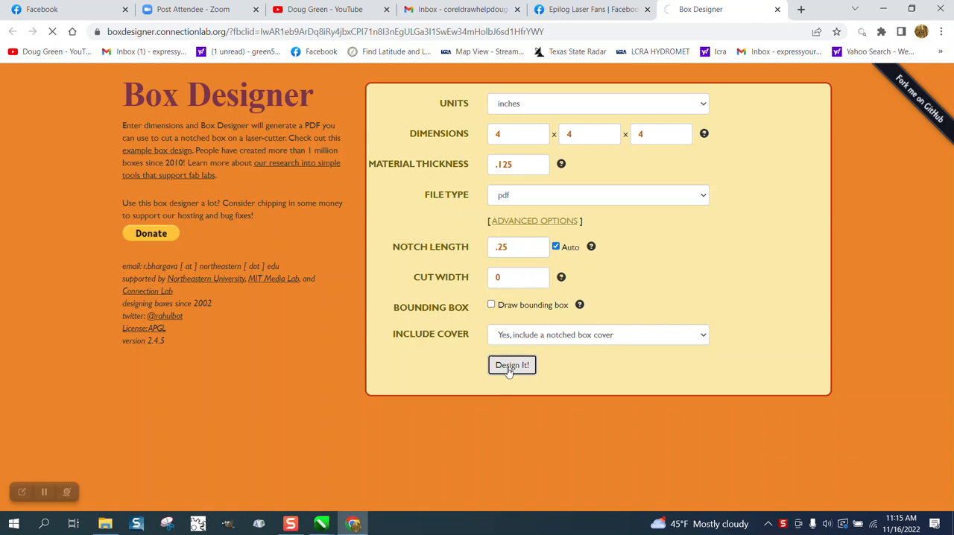
{"action": "left_click", "coordinate": [511, 366]}
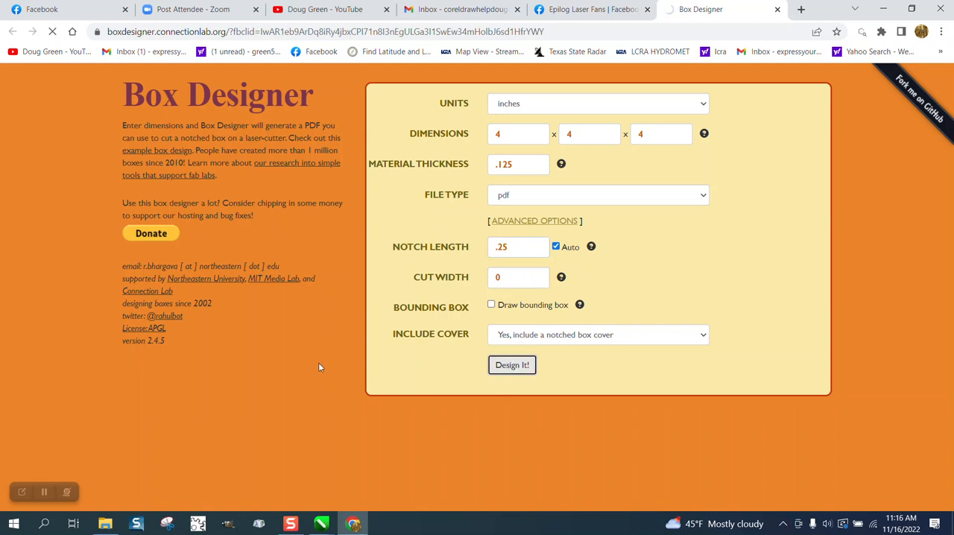
{"action": "left_click", "coordinate": [511, 365]}
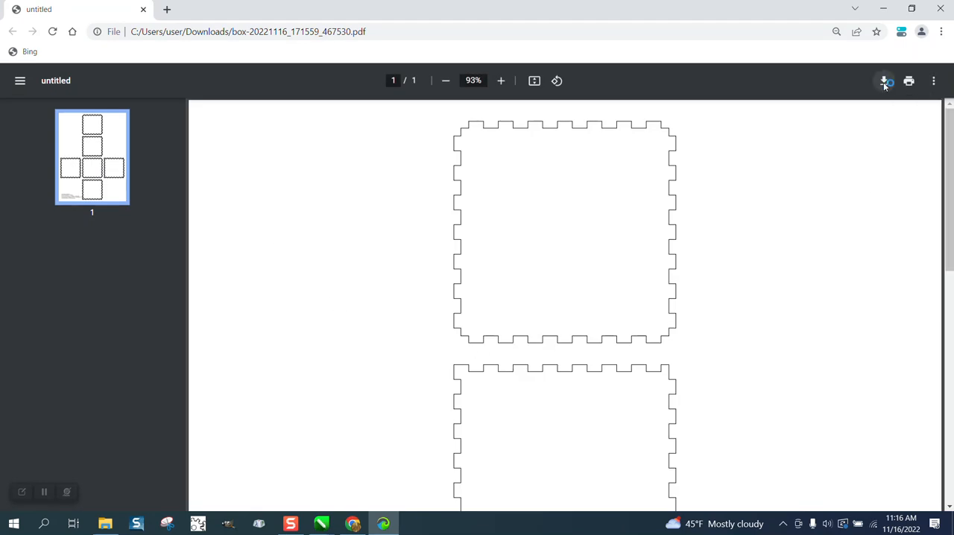
Download the box net PDF and save it in Pictures under a name starting 'BOX'
{"action": "left_click", "coordinate": [884, 81]}
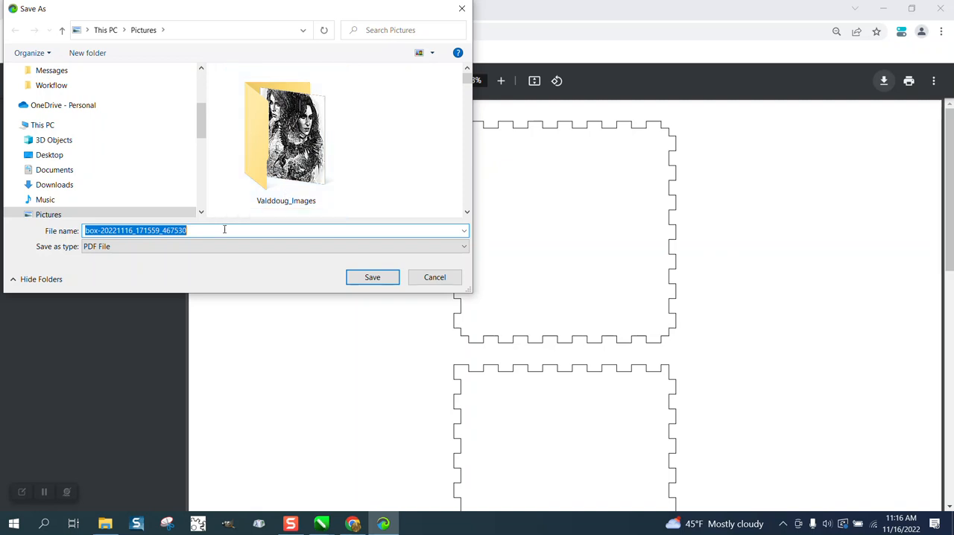
{"action": "type", "text": "B"}
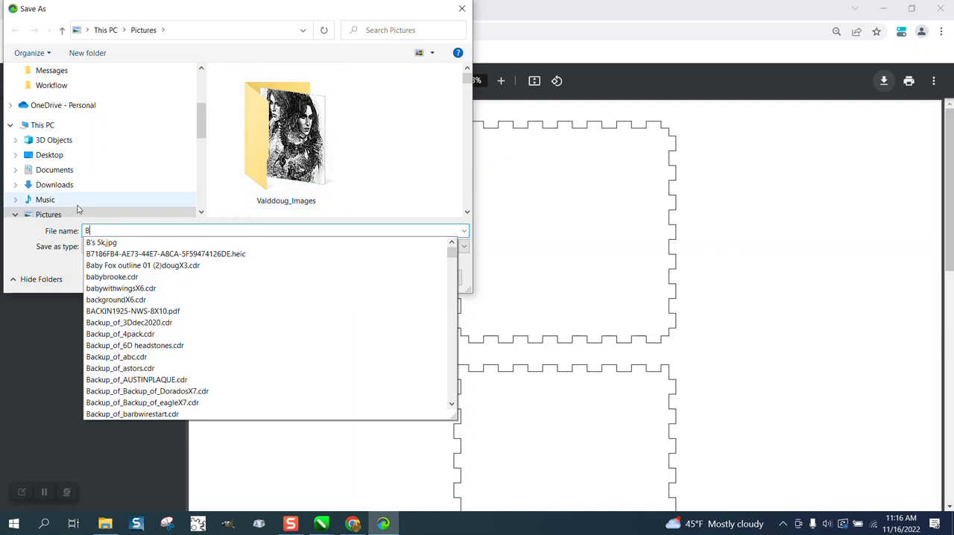
{"action": "type", "text": "OXV2"}
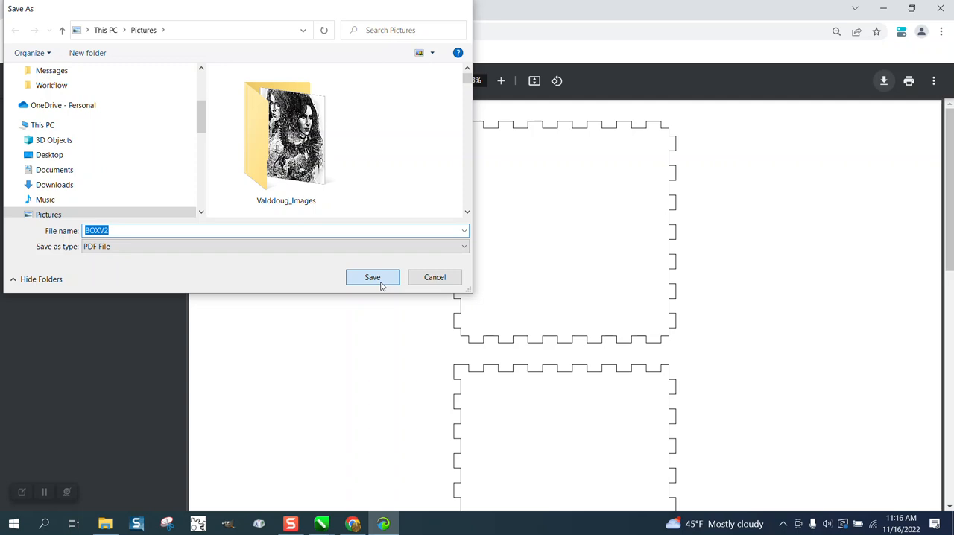
{"action": "left_click", "coordinate": [373, 277]}
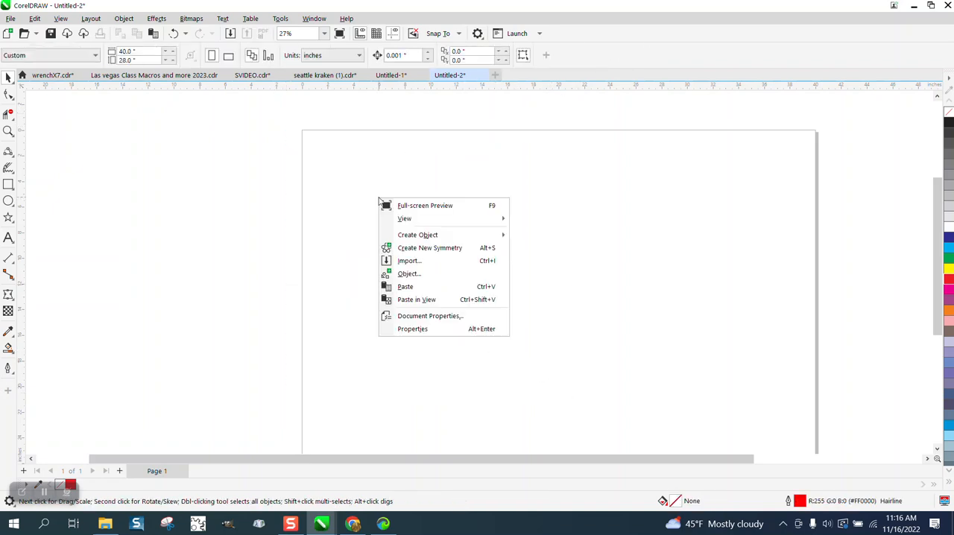
Import BOXV2.pdf into the blank drawing, reaching the PDF import options
{"action": "left_click", "coordinate": [410, 267]}
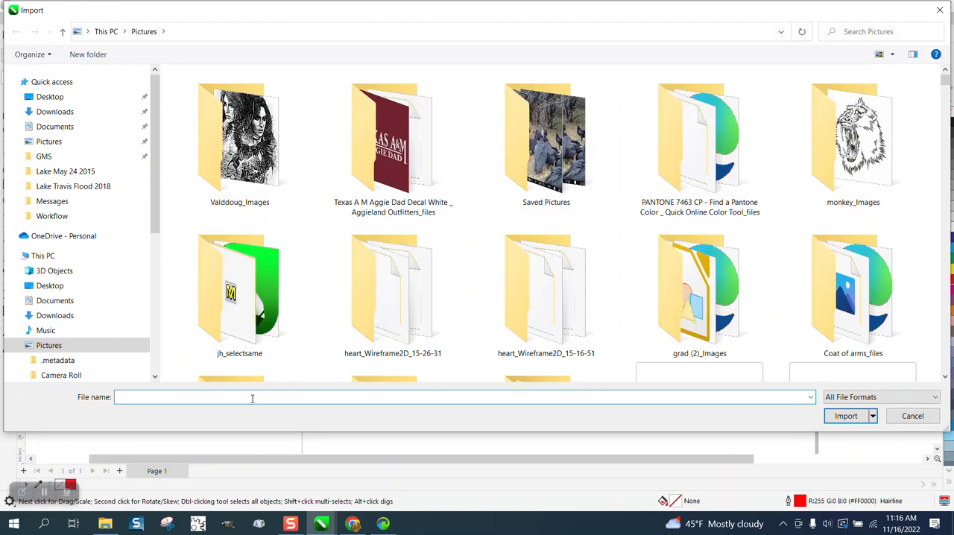
{"action": "type", "text": "BOX"}
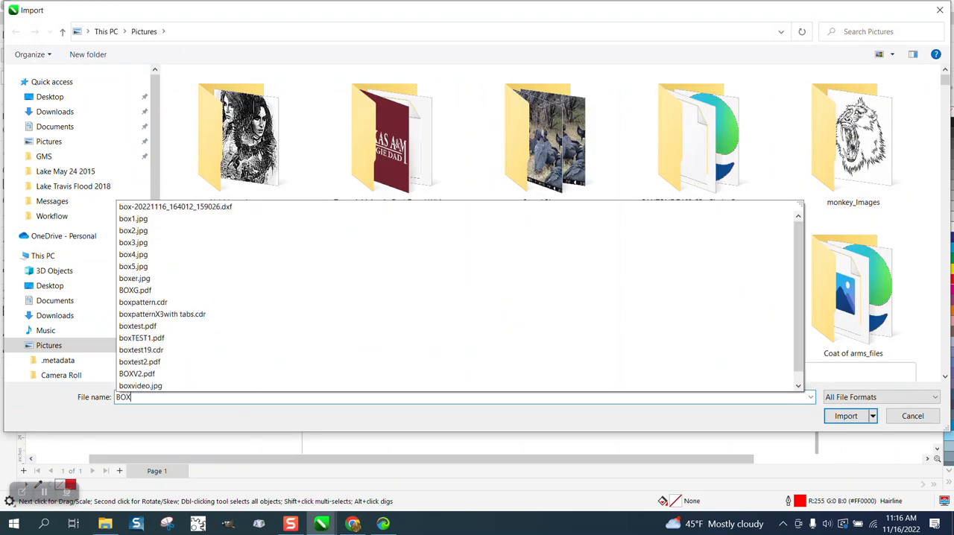
{"action": "type", "text": "V"}
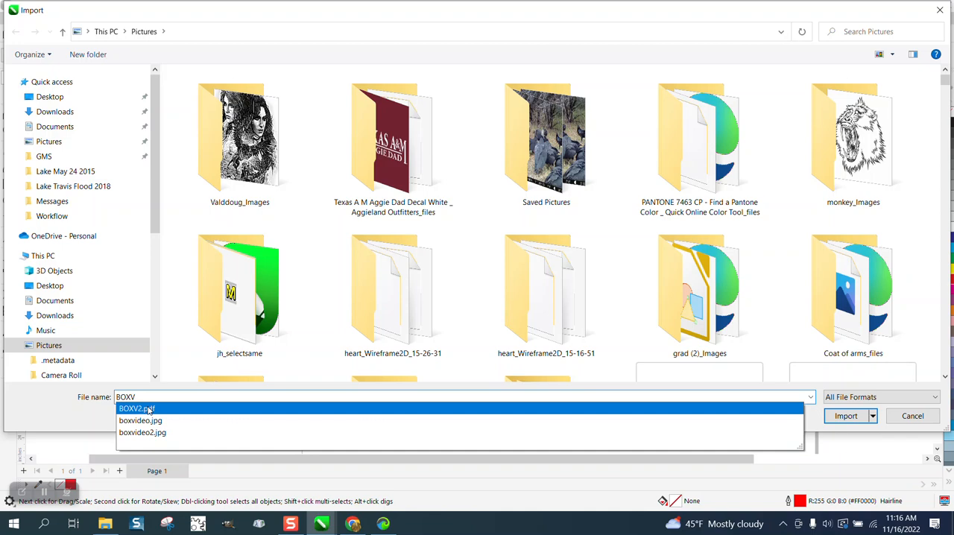
{"action": "left_click", "coordinate": [137, 409]}
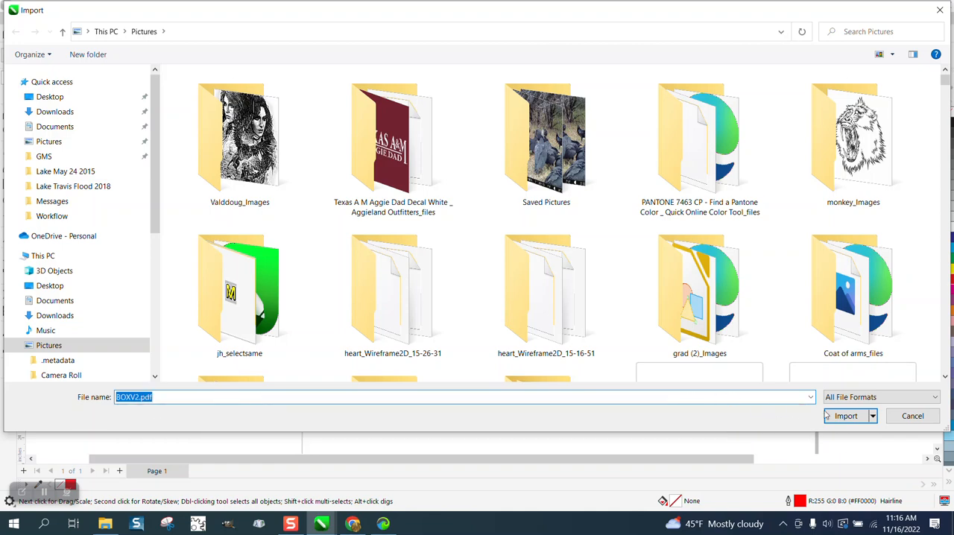
{"action": "left_click", "coordinate": [846, 416]}
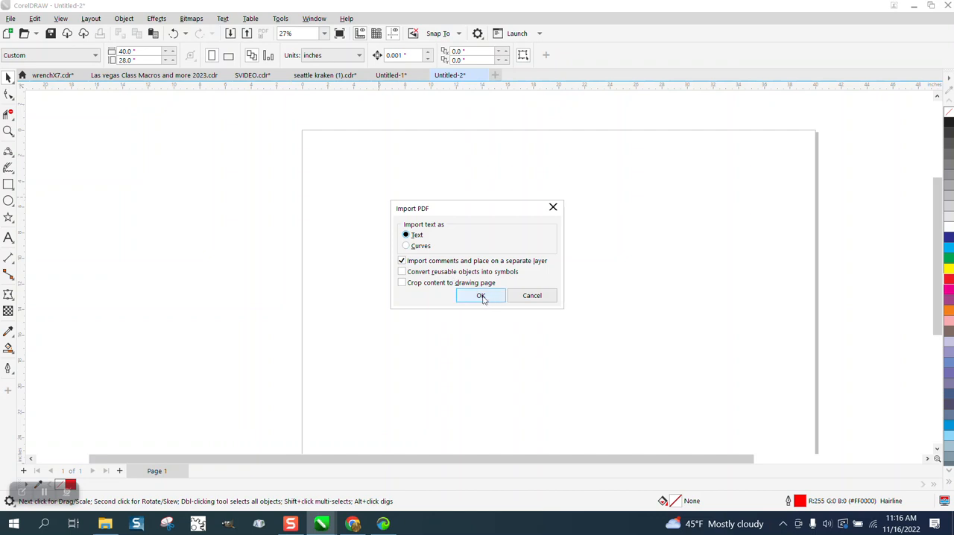
Accept the PDF import options and the missing-font substitution to place the box net
{"action": "left_click", "coordinate": [480, 295]}
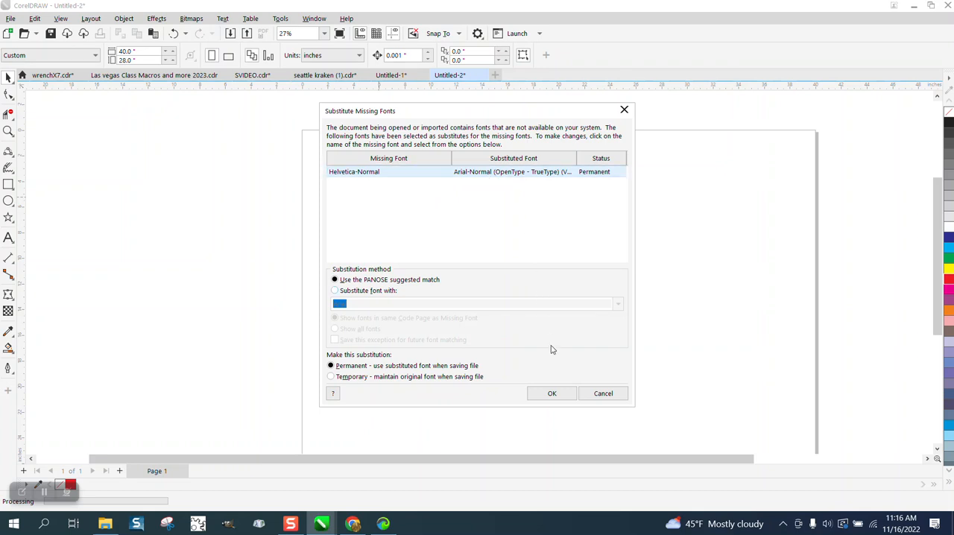
{"action": "left_click", "coordinate": [551, 393]}
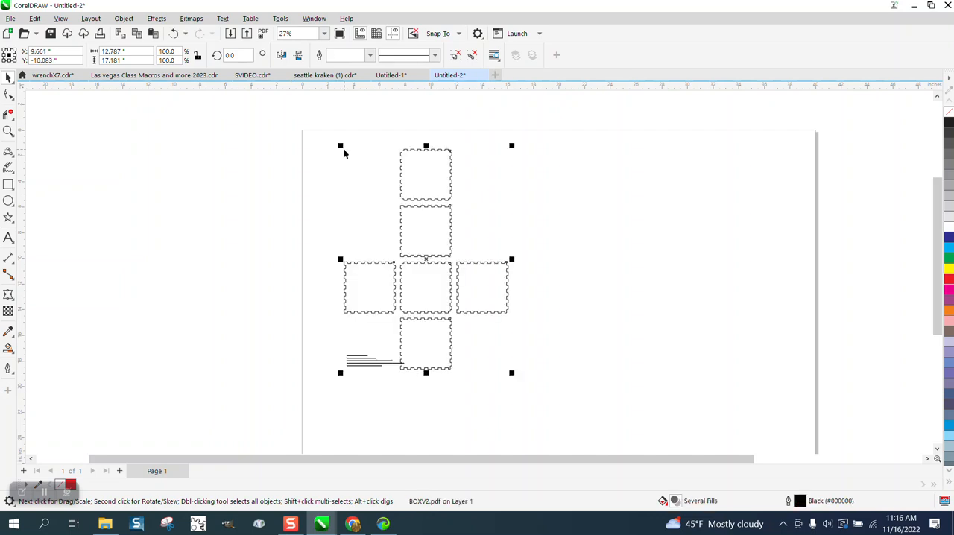
{"action": "mouse_move", "coordinate": [284, 136]}
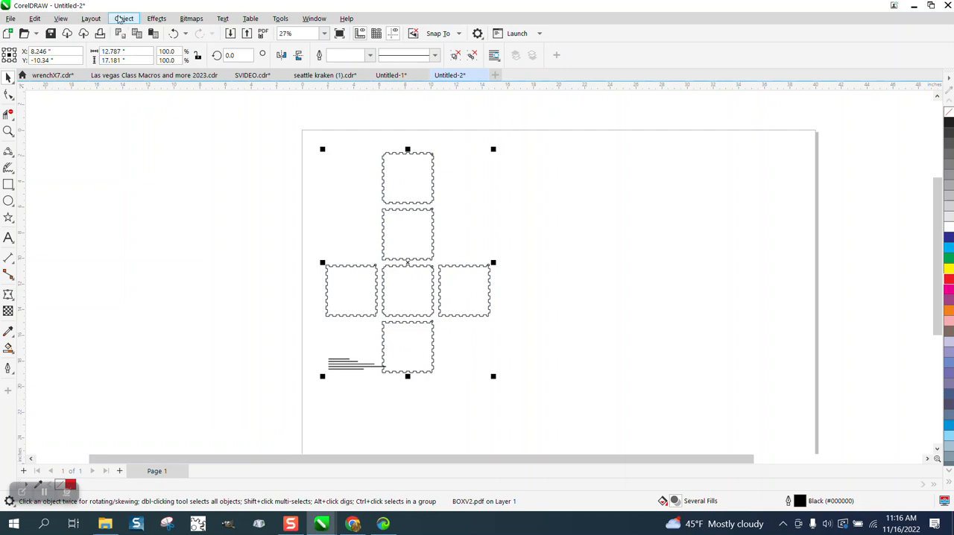
Ungroup All on the box net so each notched panel is a separate object
{"action": "left_click", "coordinate": [124, 18]}
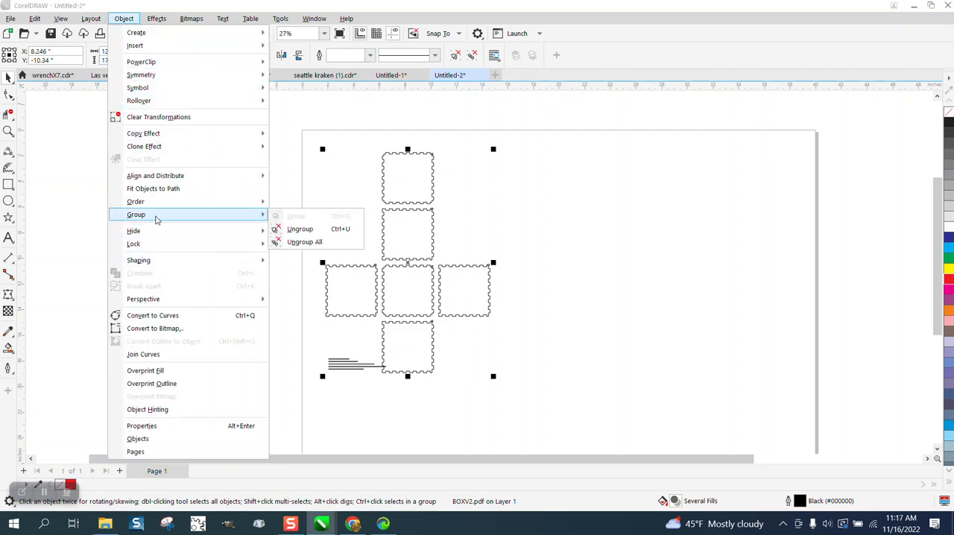
{"action": "left_click", "coordinate": [304, 242]}
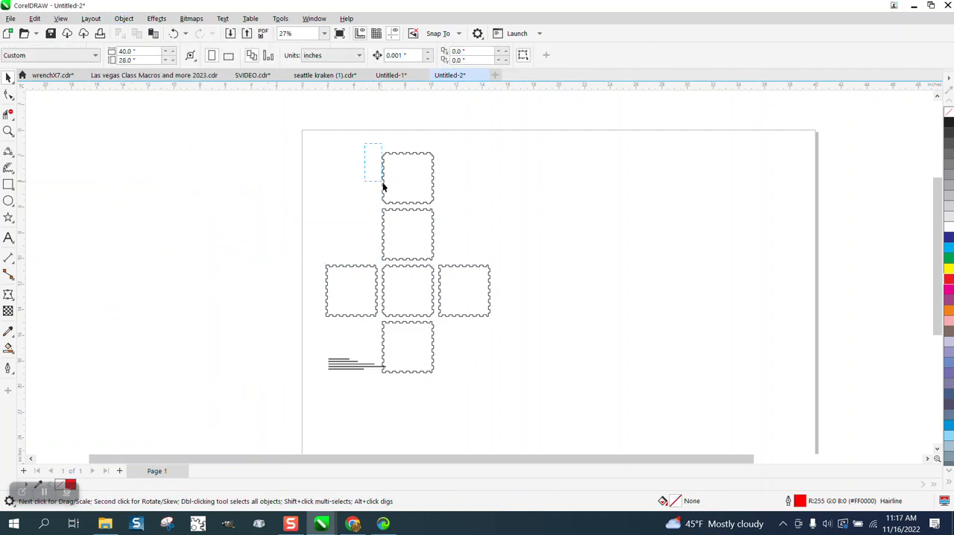
{"action": "left_click", "coordinate": [407, 178]}
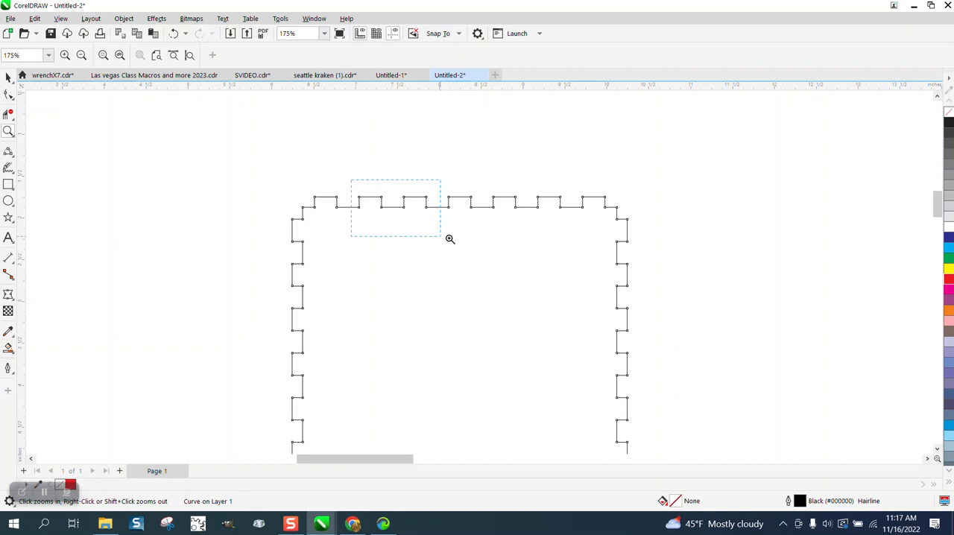
Zoom onto the notched edge to check the notch depth of 0.125 inch, then return to Box Designer
{"action": "left_click", "coordinate": [450, 239]}
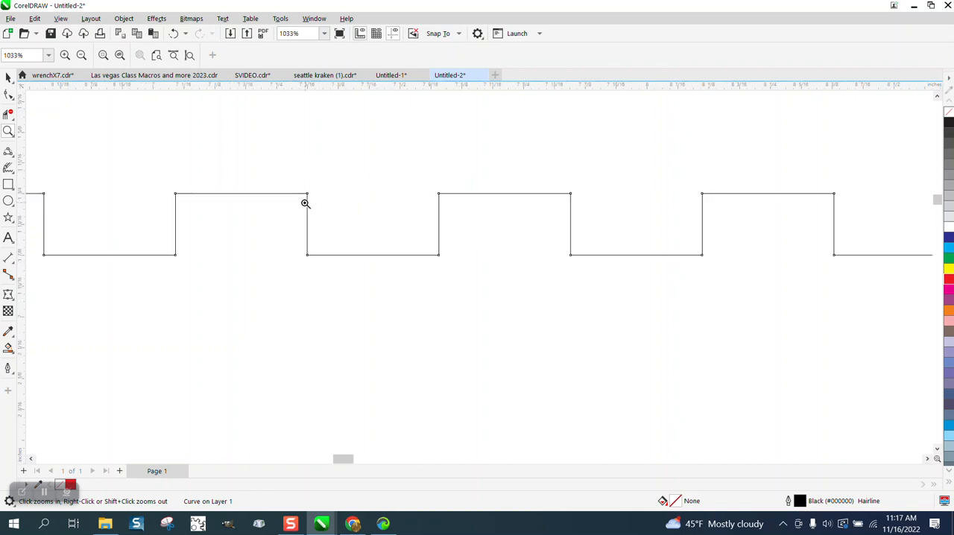
{"action": "mouse_move", "coordinate": [24, 271]}
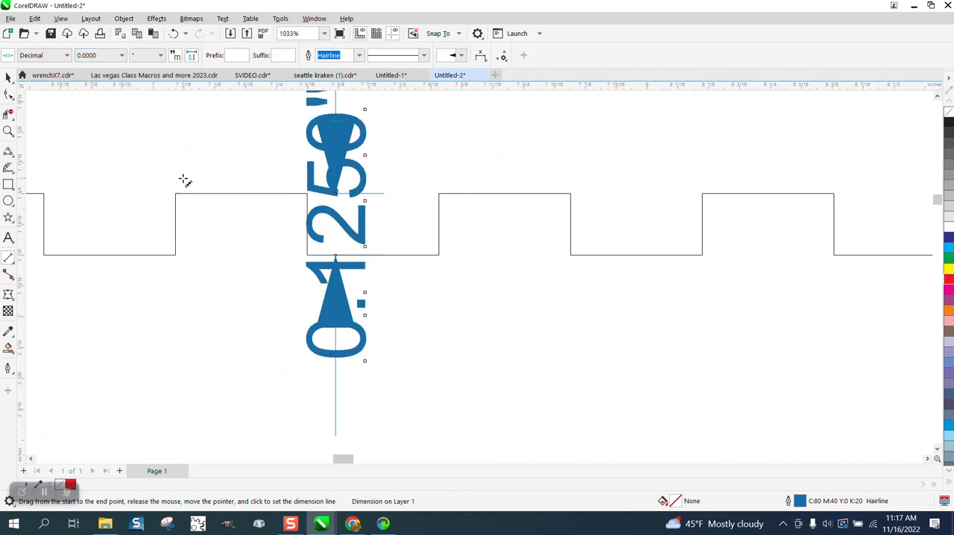
{"action": "scroll", "scroll_direction": "down", "scroll_amount": 3}
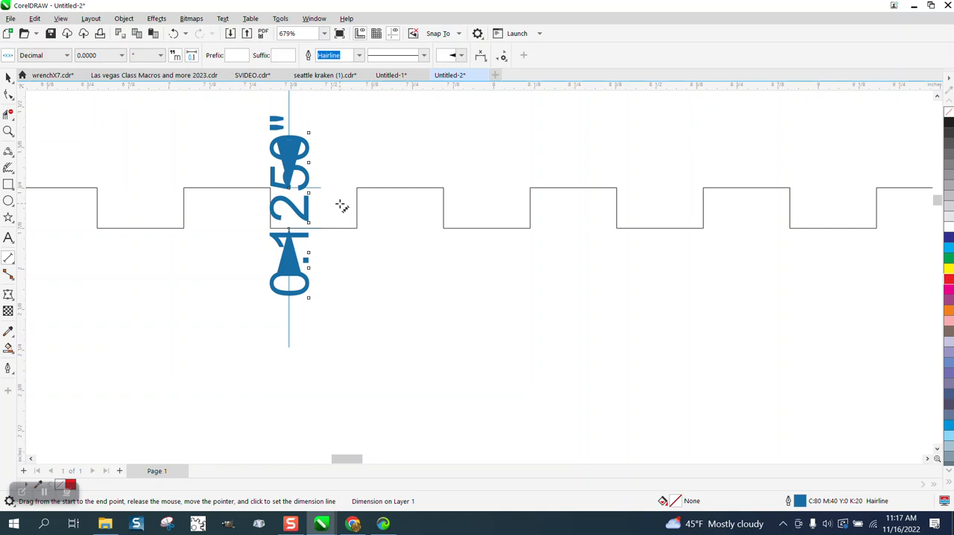
{"action": "mouse_move", "coordinate": [477, 209]}
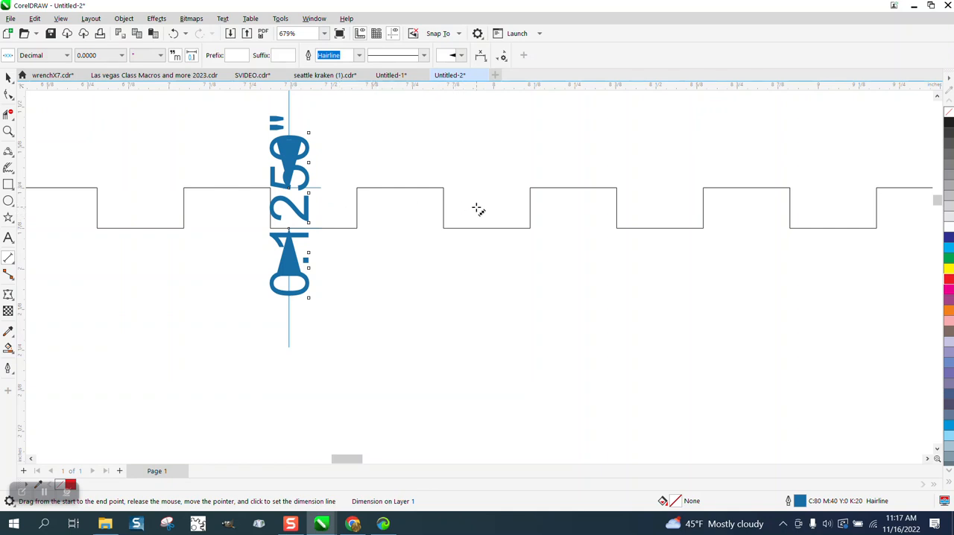
{"action": "mouse_move", "coordinate": [453, 201]}
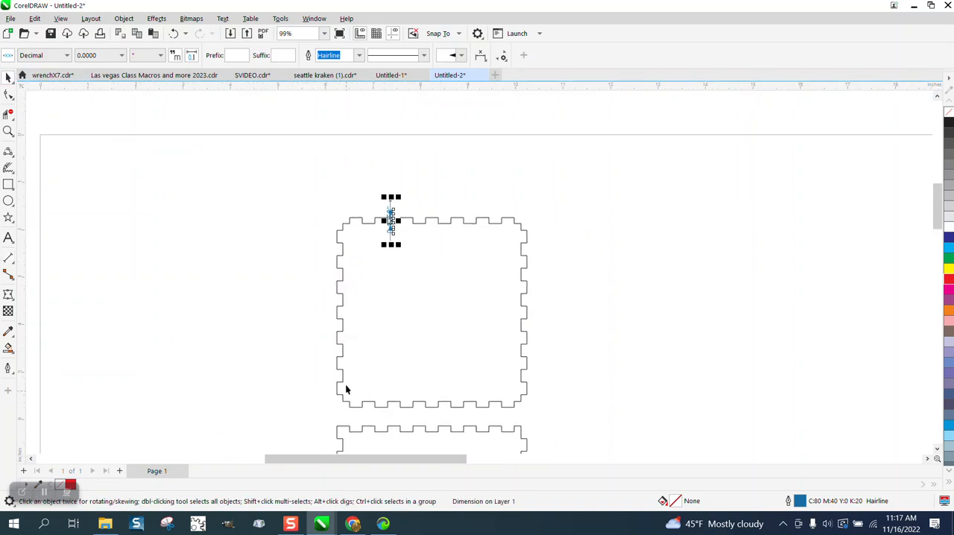
{"action": "left_click", "coordinate": [701, 9]}
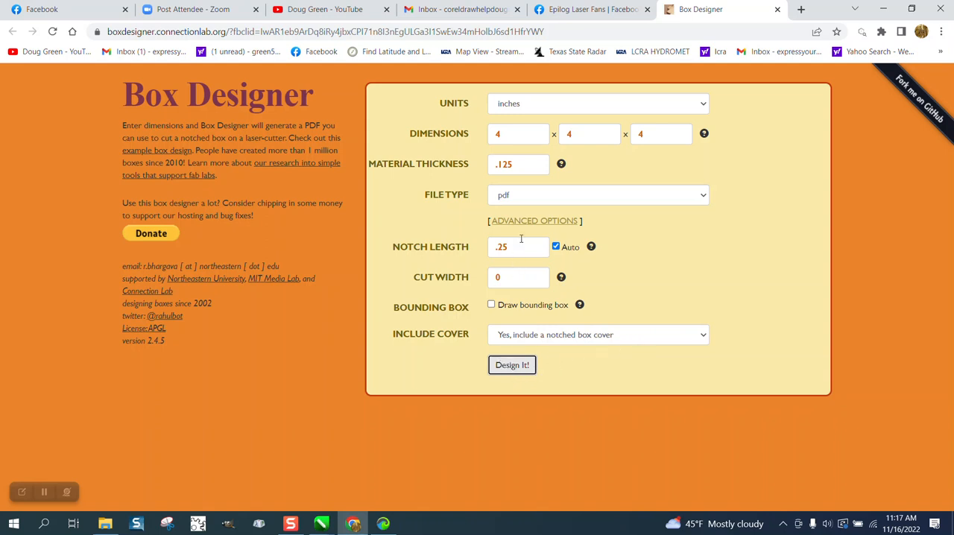
{"action": "mouse_move", "coordinate": [519, 278]}
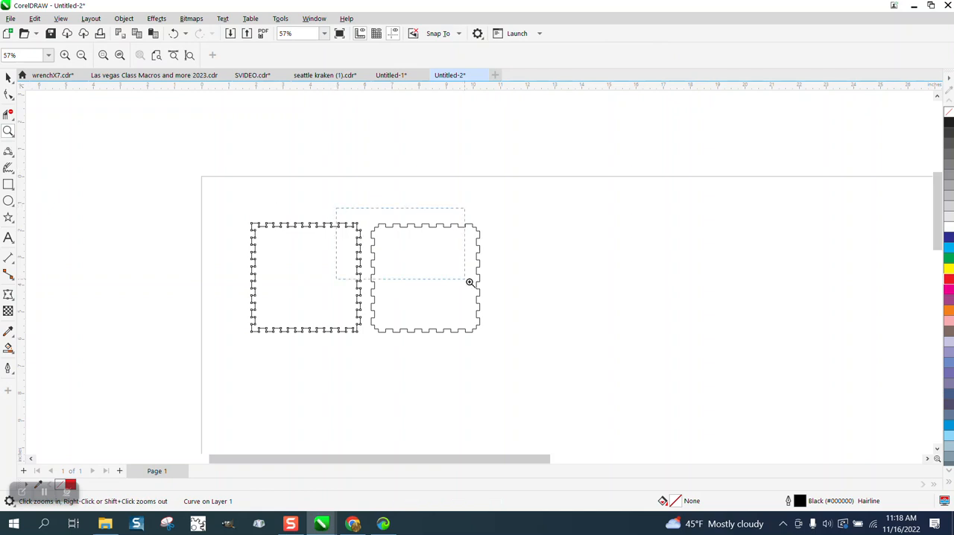
{"action": "left_click", "coordinate": [469, 281]}
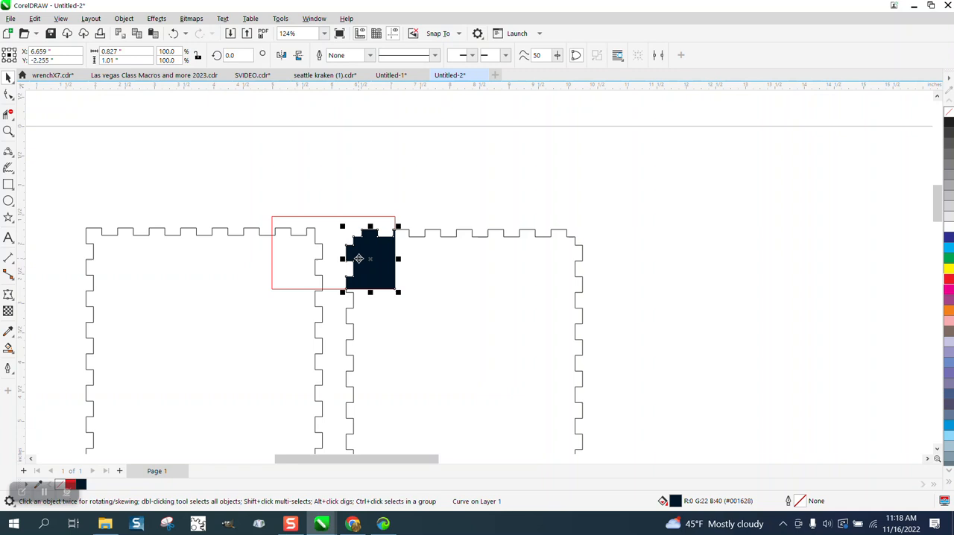
{"action": "left_click_drag", "start_coordinate": [369, 259], "coordinate": [385, 153]}
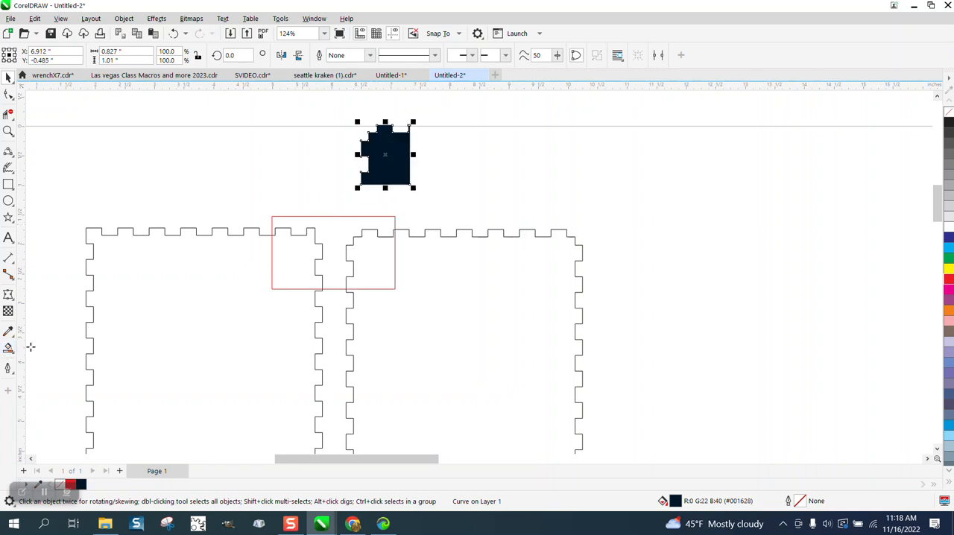
{"action": "left_click_drag", "start_coordinate": [385, 153], "coordinate": [297, 260]}
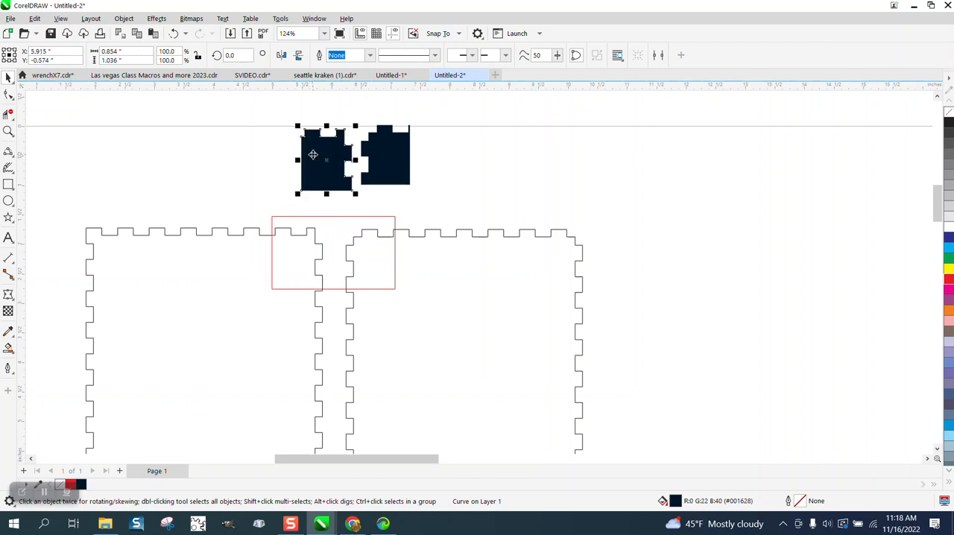
{"action": "mouse_move", "coordinate": [295, 182]}
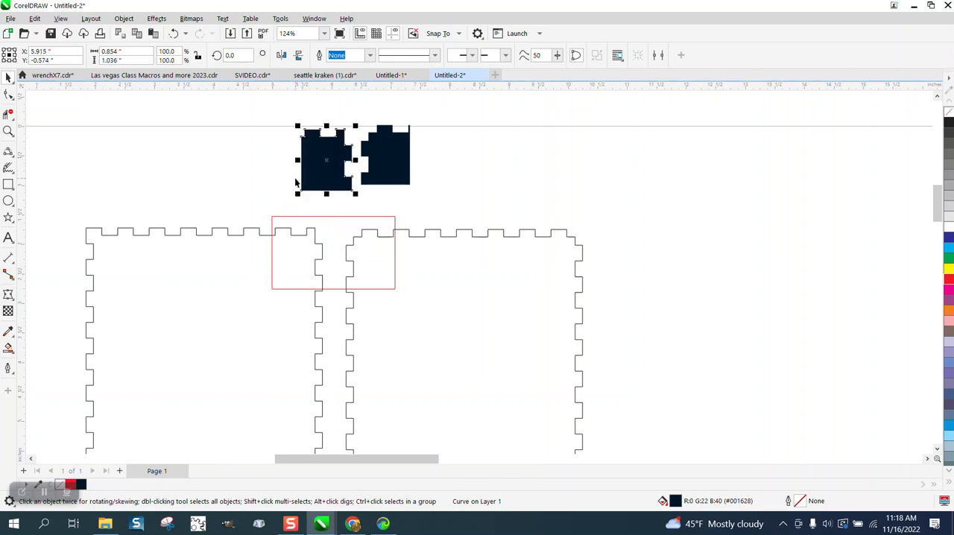
{"action": "mouse_move", "coordinate": [304, 181]}
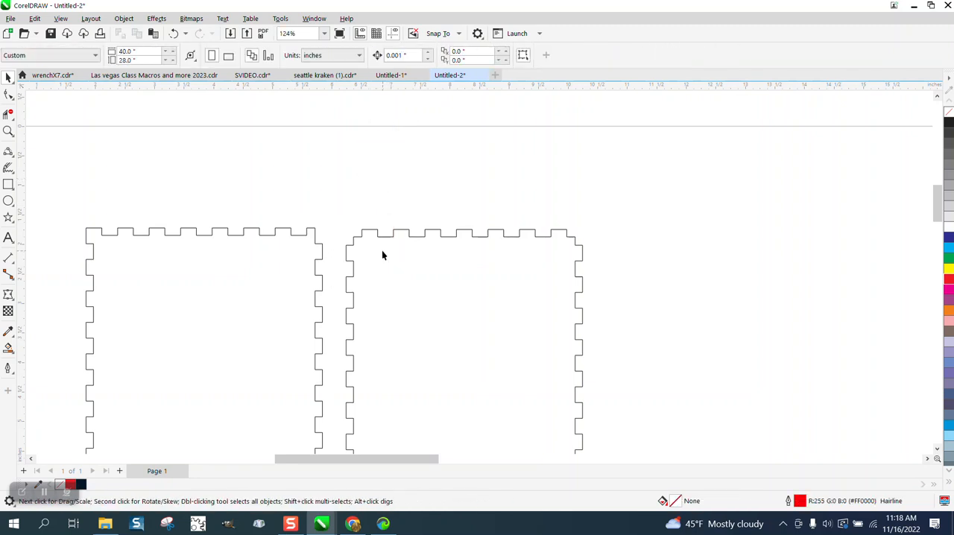
{"action": "mouse_move", "coordinate": [310, 232]}
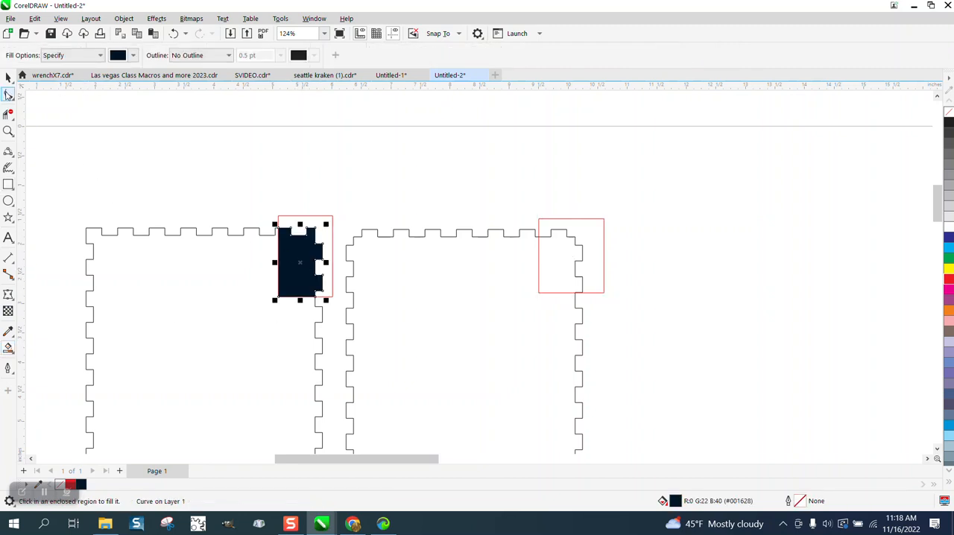
Move the corner test pieces above the panels and rotate them 270° and 90°
{"action": "left_click_drag", "start_coordinate": [301, 260], "coordinate": [387, 172]}
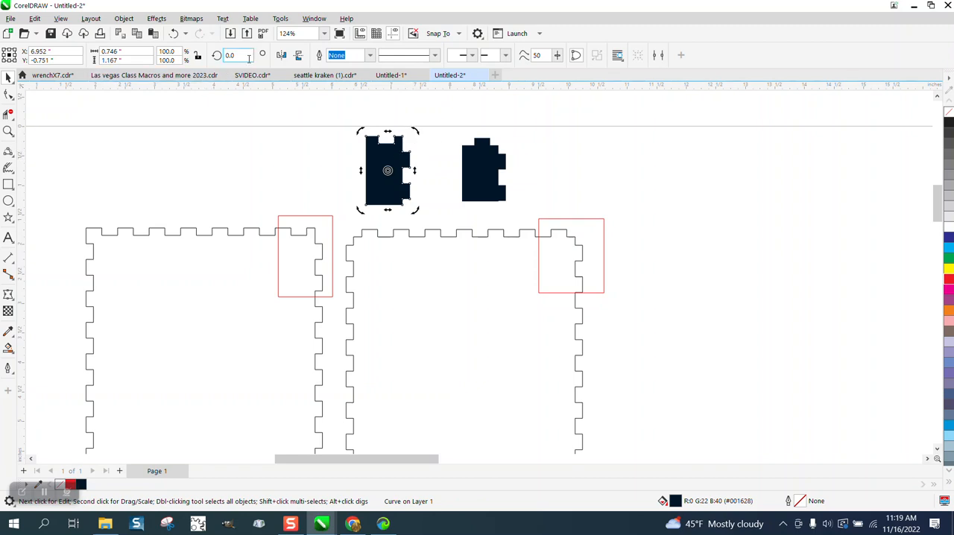
{"action": "type", "text": "270"}
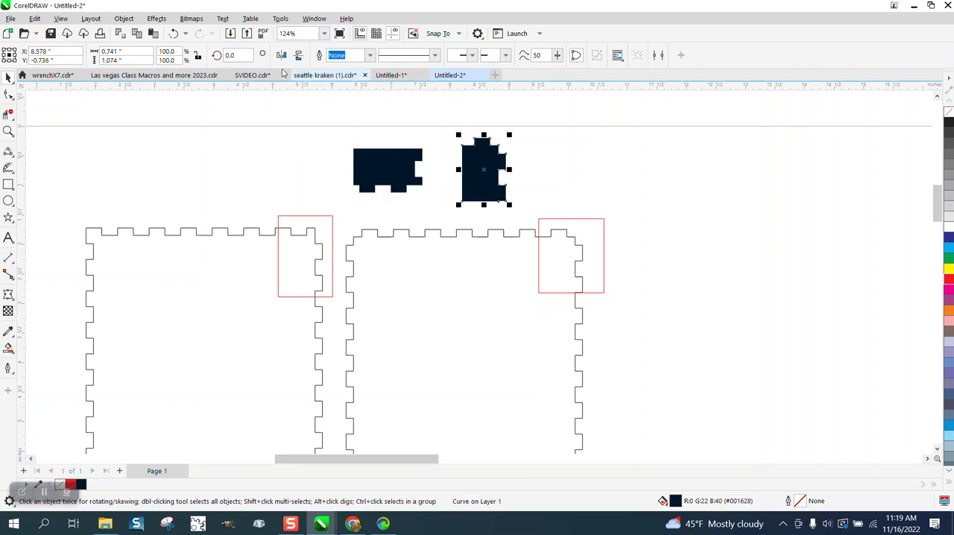
{"action": "type", "text": "90"}
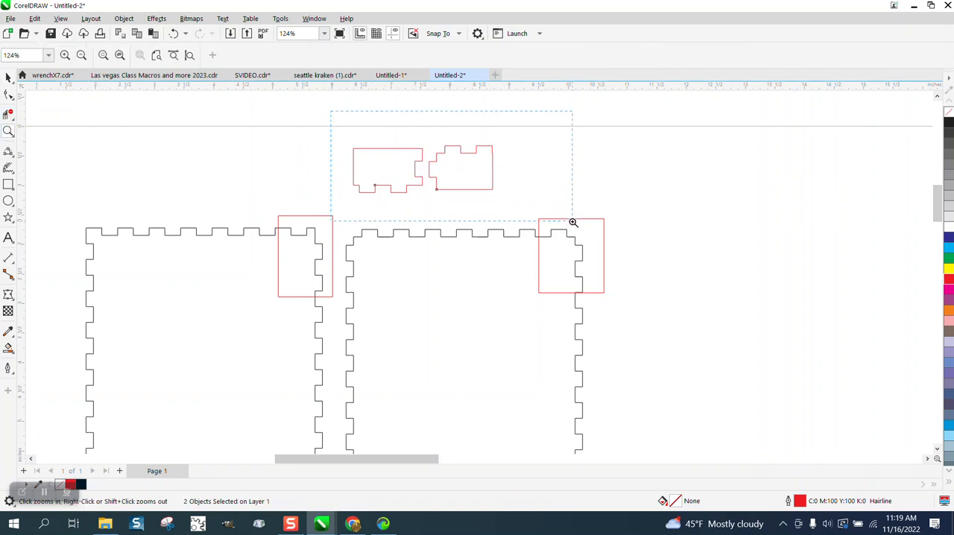
Fit one red joint piece against the other to check the notches interlock, then move it back beside it
{"action": "left_click", "coordinate": [569, 219]}
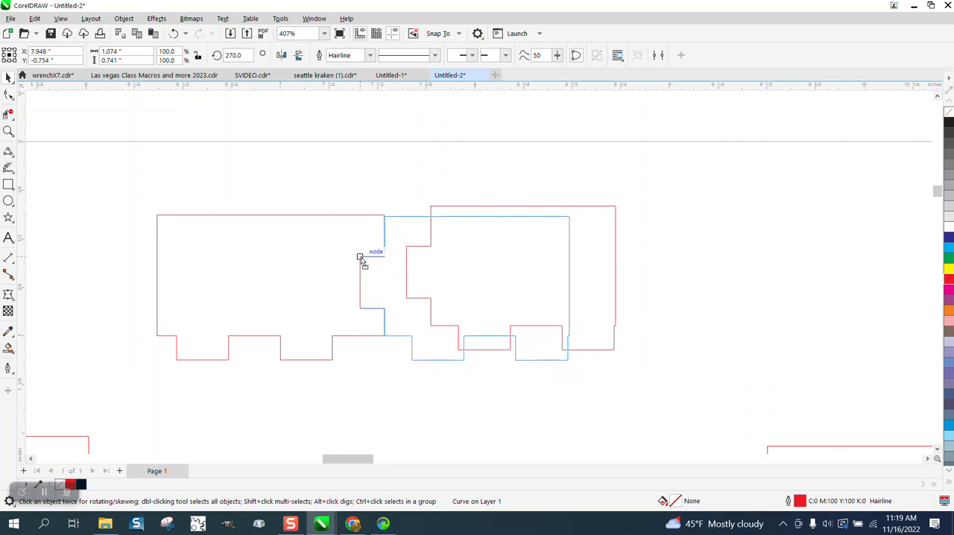
{"action": "left_click", "coordinate": [361, 259]}
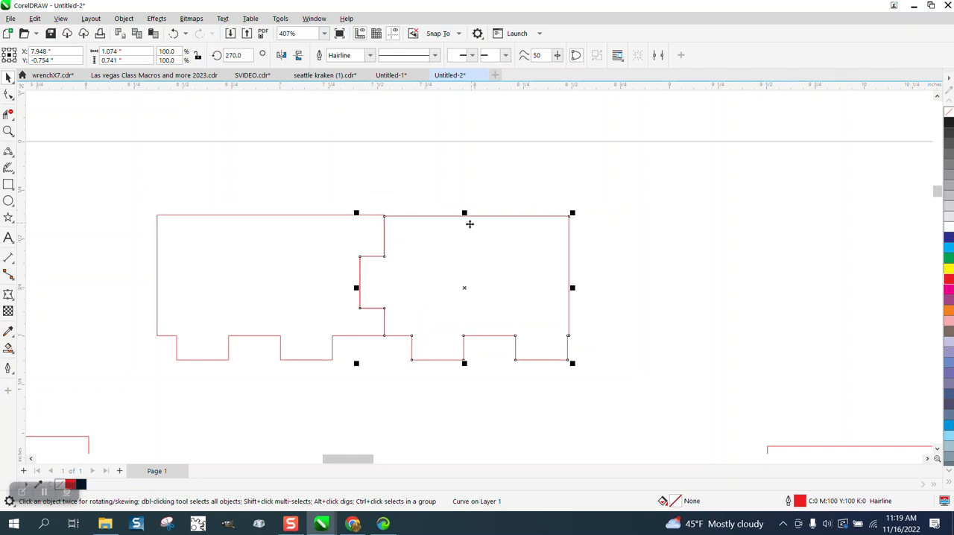
{"action": "left_click_drag", "start_coordinate": [465, 287], "coordinate": [574, 287]}
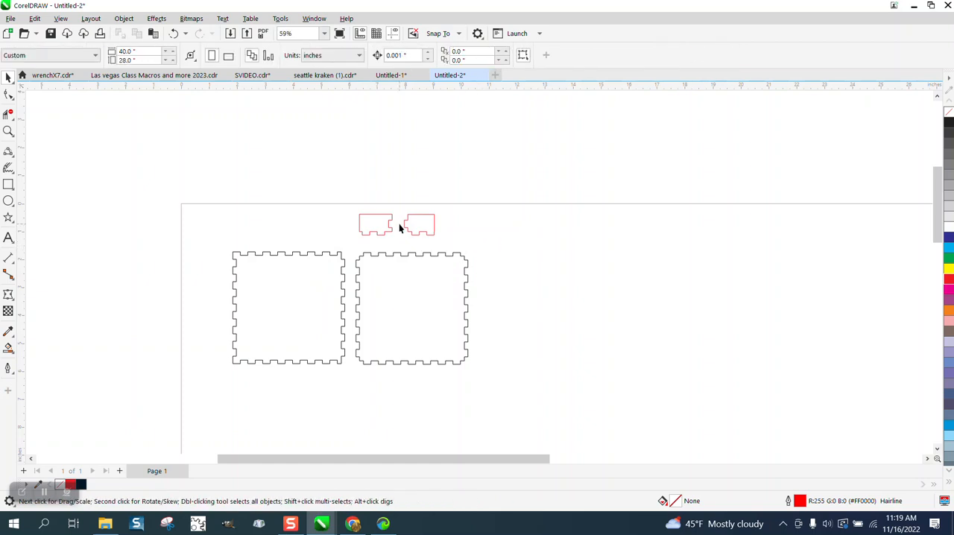
{"action": "mouse_move", "coordinate": [372, 224]}
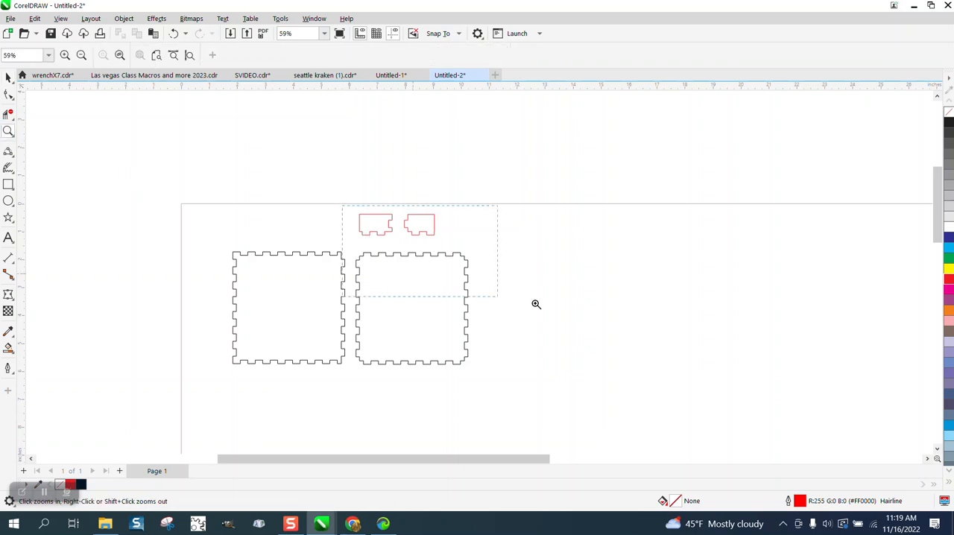
{"action": "left_click", "coordinate": [537, 304]}
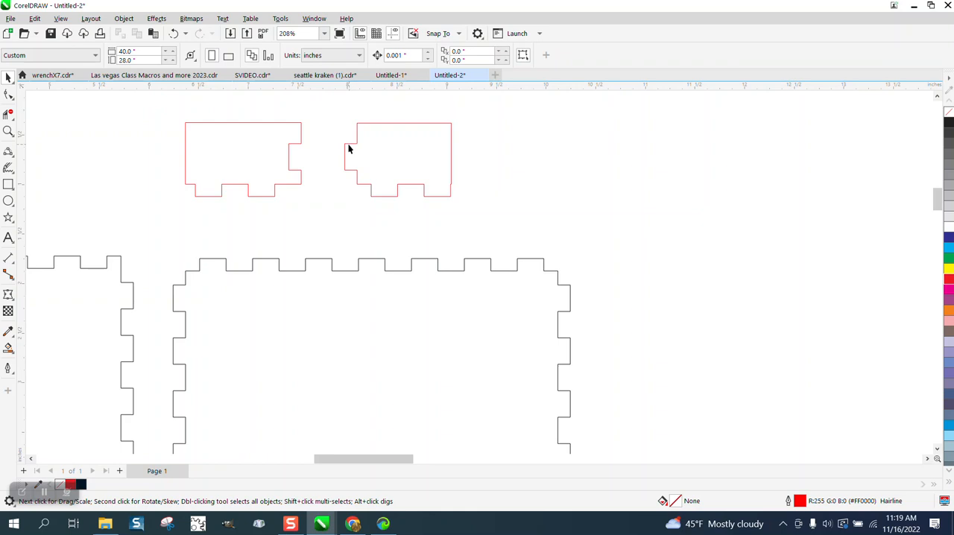
{"action": "mouse_move", "coordinate": [406, 259]}
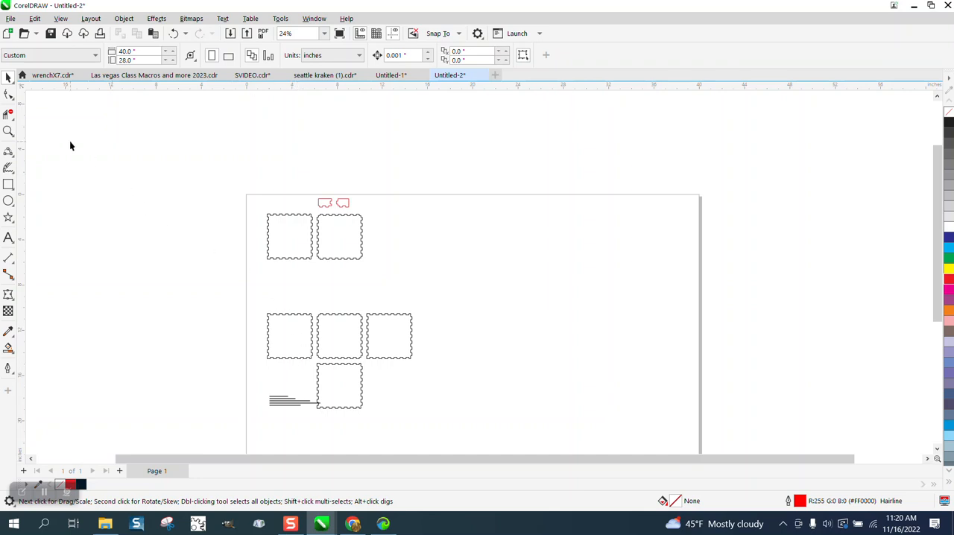
{"action": "left_click", "coordinate": [462, 415]}
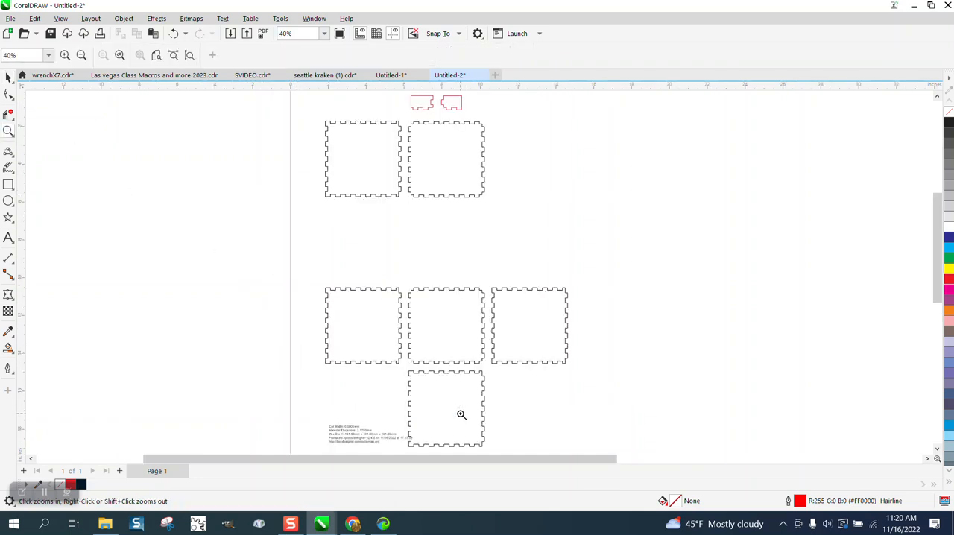